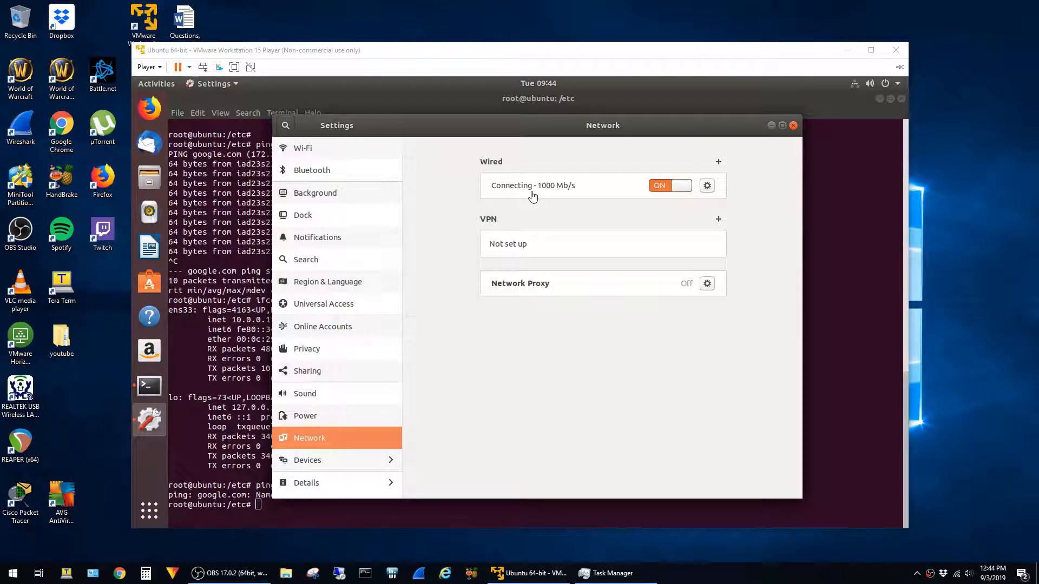
# - Confirm the Ubuntu wired connection failed, then bring up the Player menu's Manage options
pyautogui.click(670, 186)
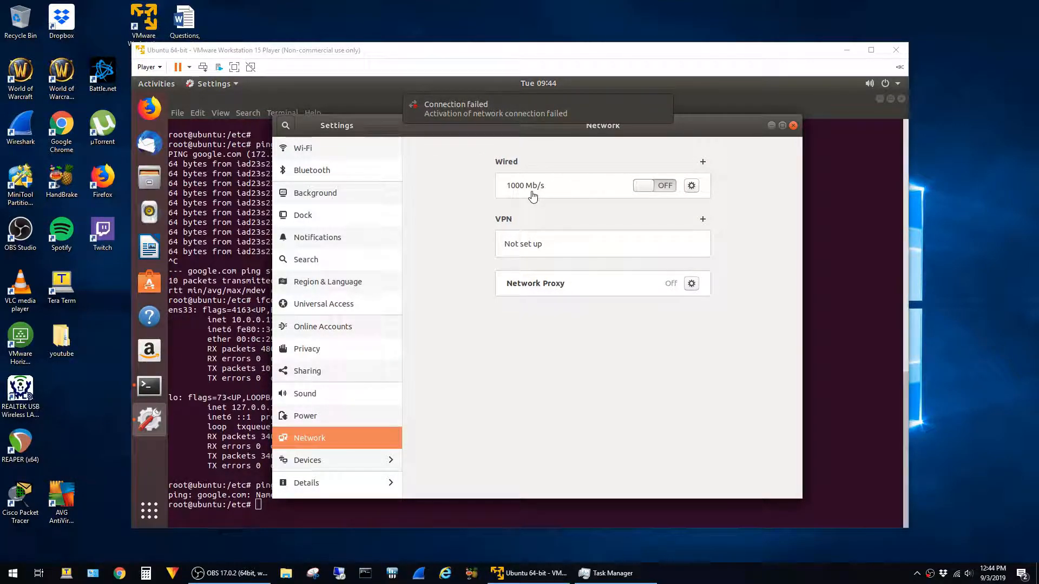
pyautogui.moveTo(432, 118)
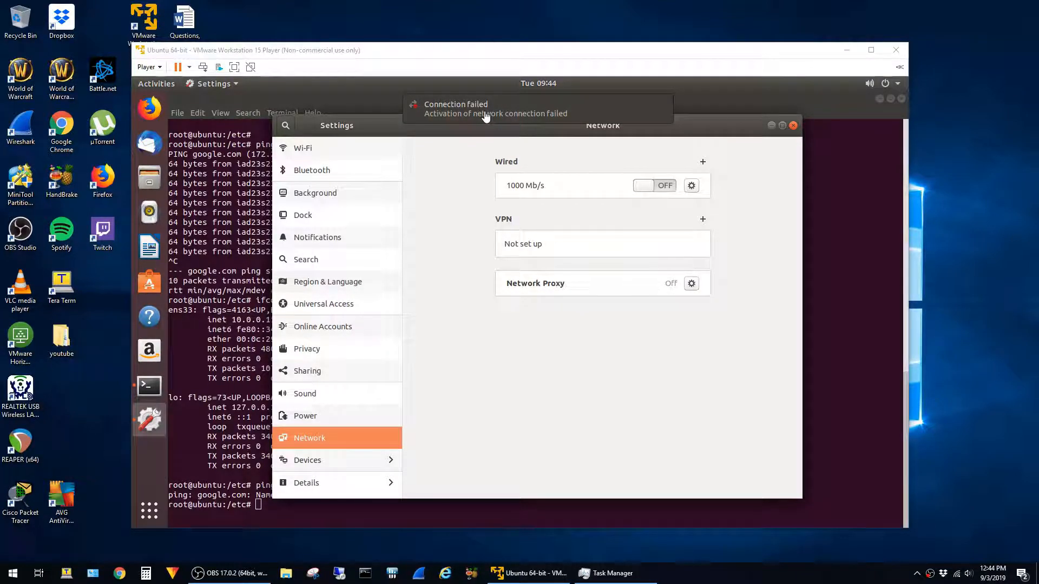
pyautogui.click(148, 67)
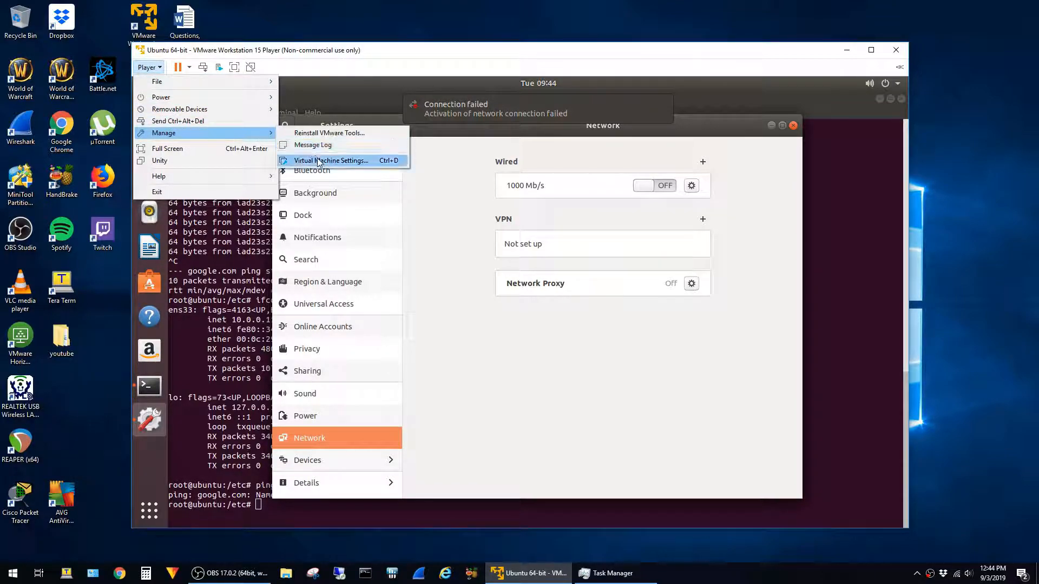
# - Select the bridged Network Adapter in VM settings and show its host adapter list
pyautogui.click(331, 160)
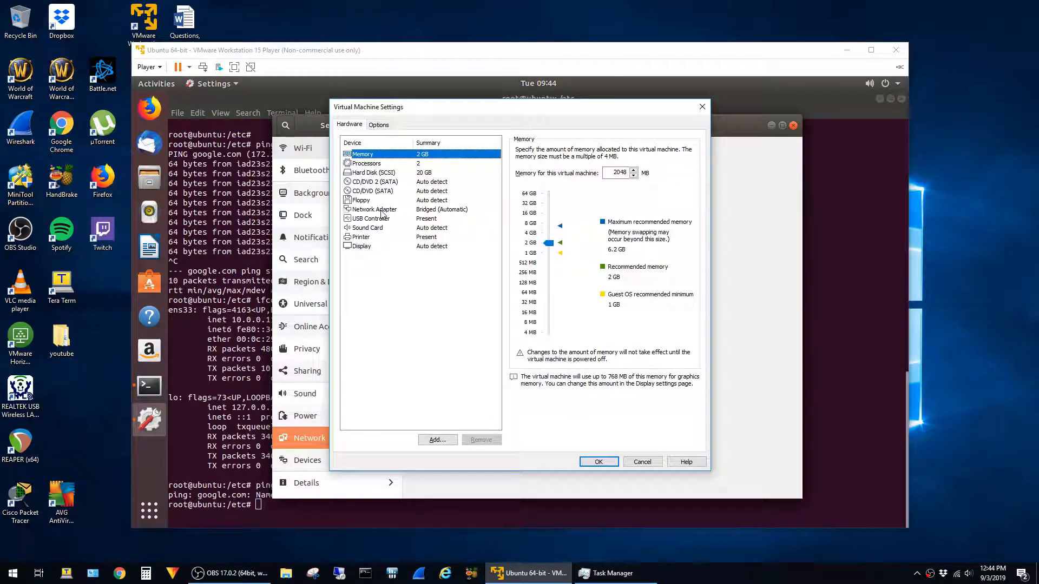
pyautogui.click(375, 210)
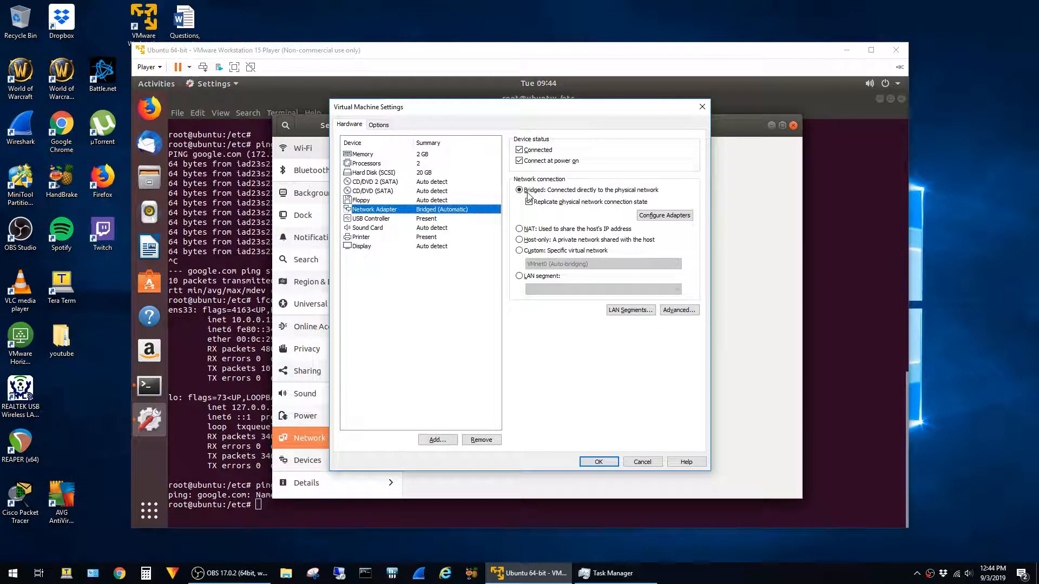
pyautogui.click(528, 202)
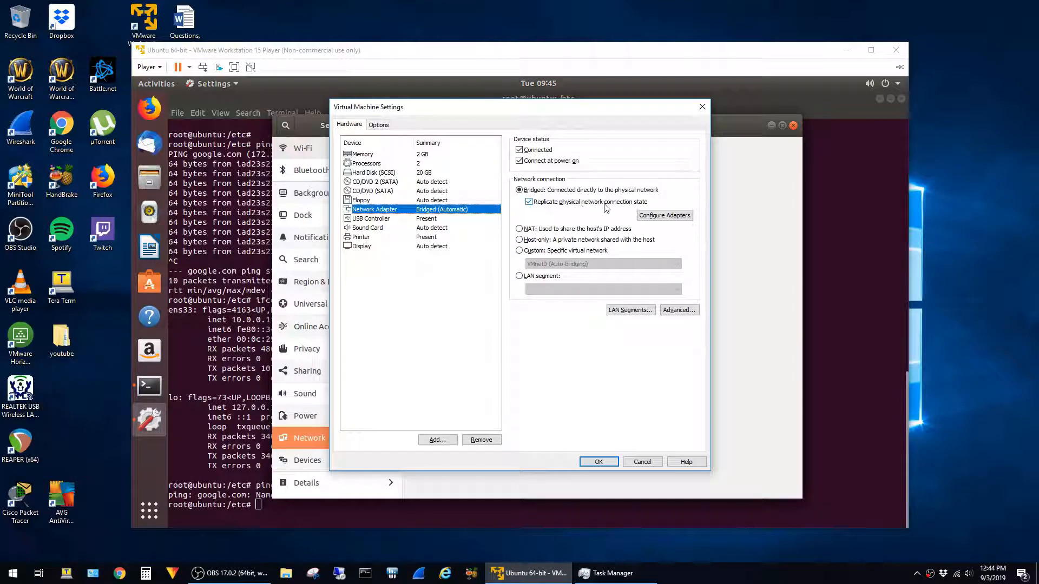
pyautogui.moveTo(638, 209)
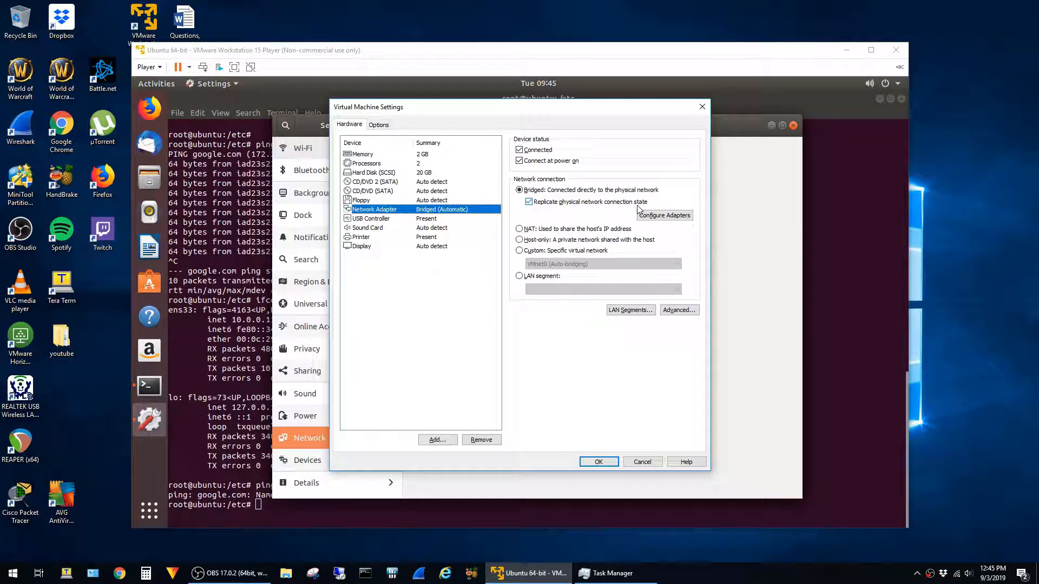
pyautogui.click(664, 215)
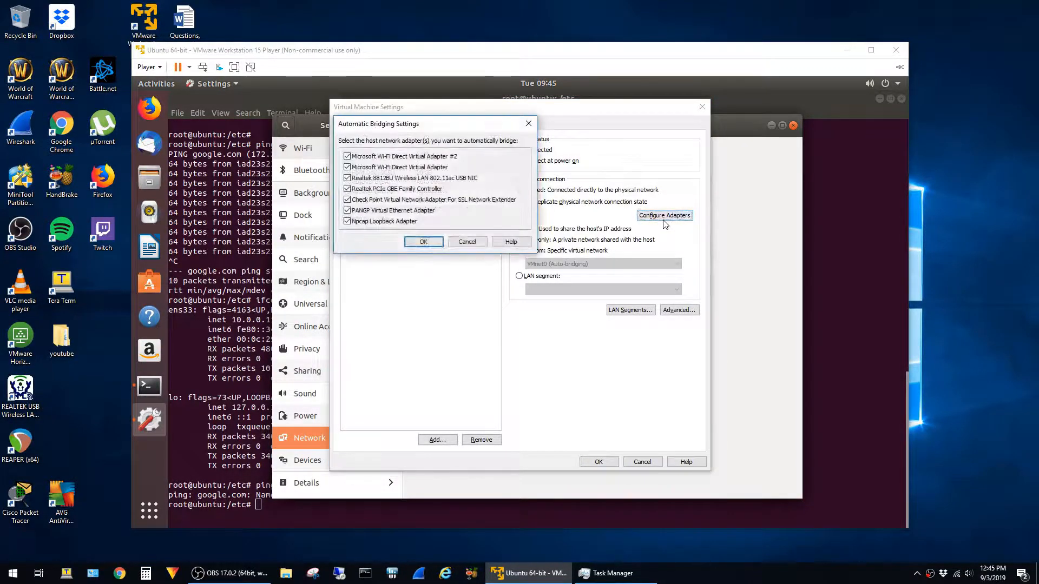
# - Uncheck all adapters except the Realtek 8812BU Wireless LAN 802.11ac USB NIC and confirm
pyautogui.click(346, 221)
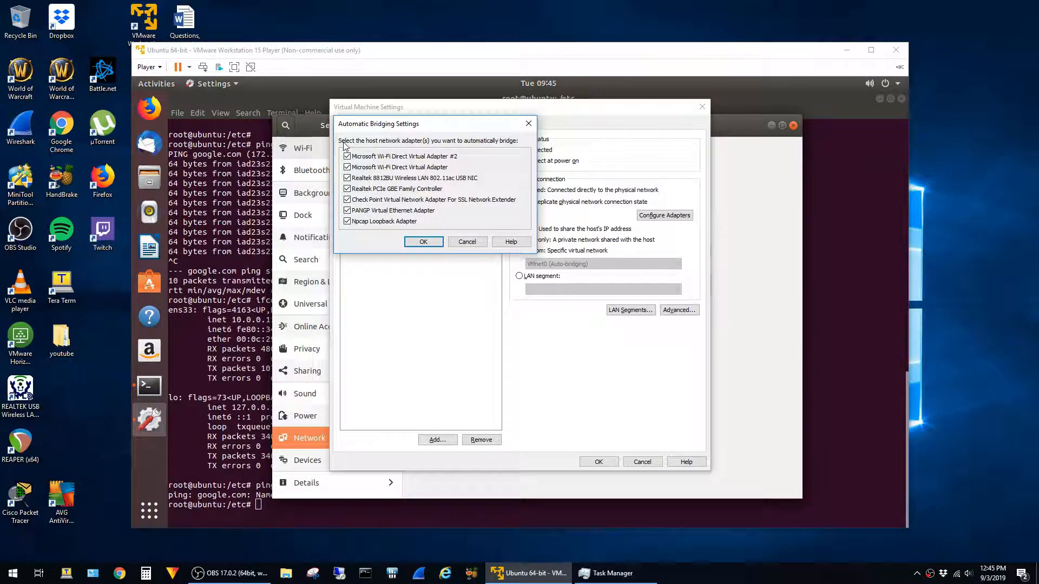
pyautogui.moveTo(519, 146)
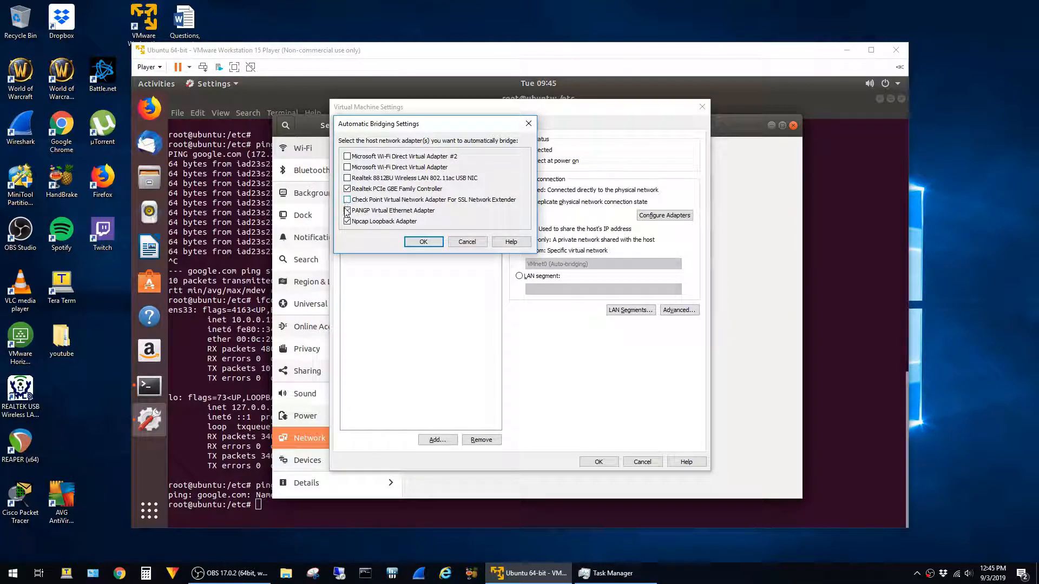
pyautogui.click(346, 177)
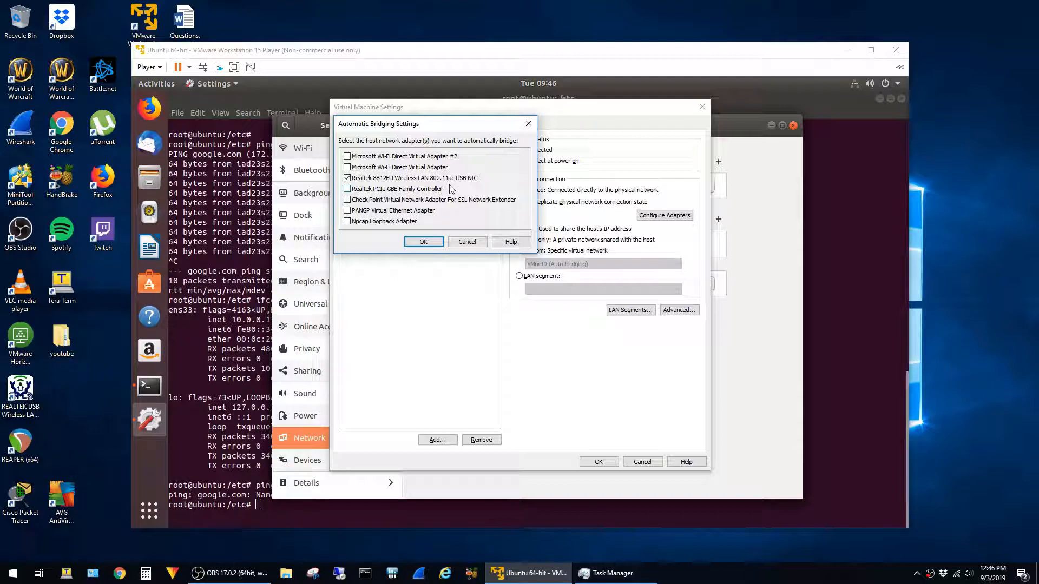
pyautogui.click(422, 242)
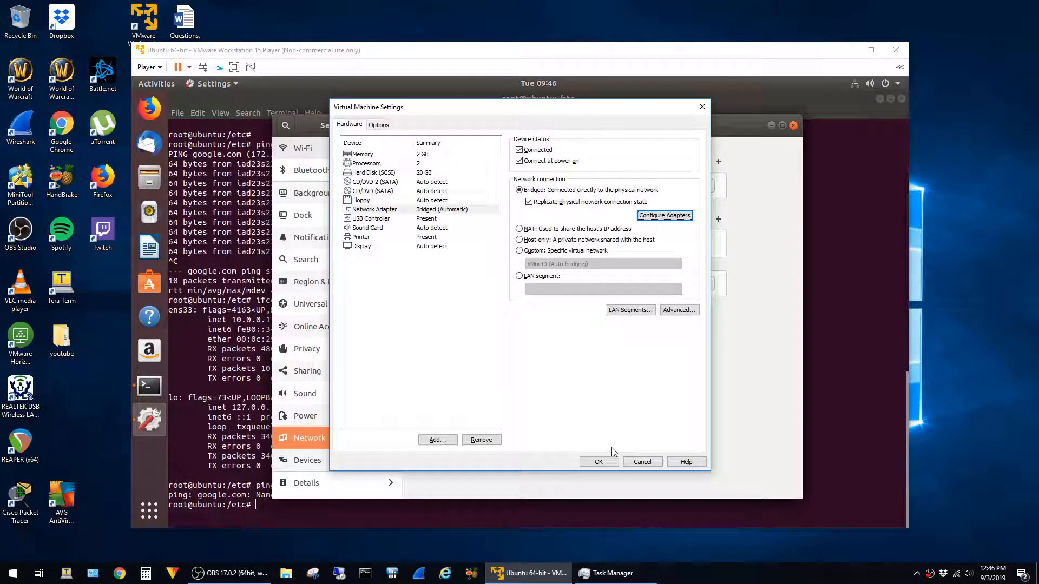
# - Save the VM settings so Ubuntu's wired connection shows Connected - 1000 Mb/s
pyautogui.click(598, 461)
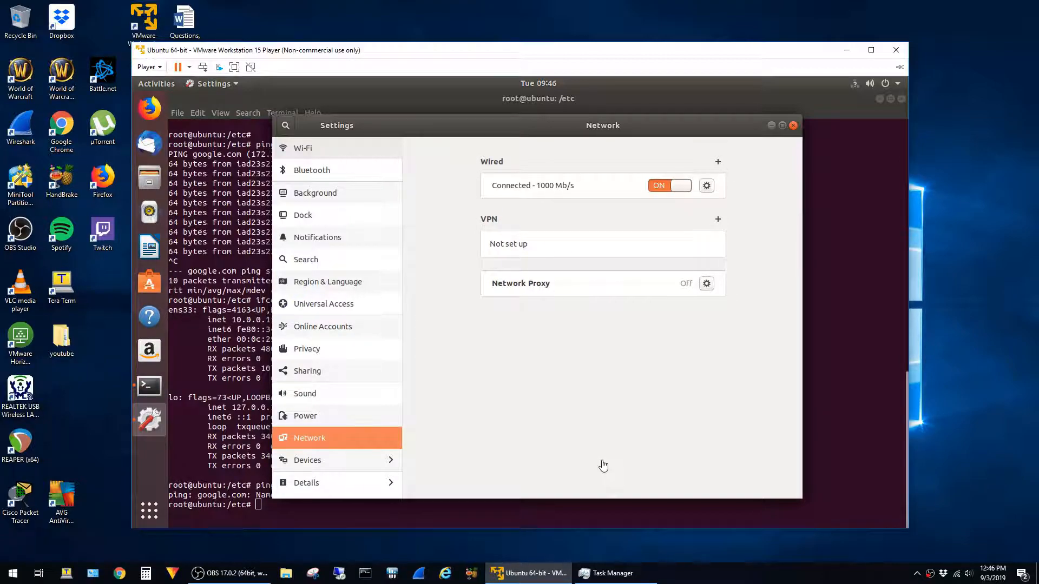
pyautogui.moveTo(501, 194)
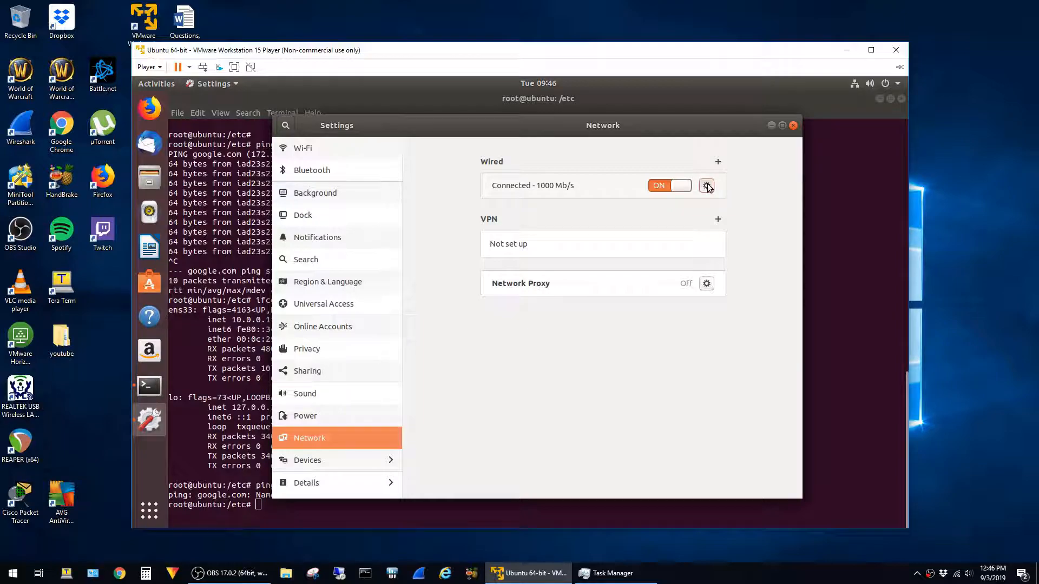
# - Open the wired connection details and highlight IPv4 address 10.0.0.11
pyautogui.click(706, 186)
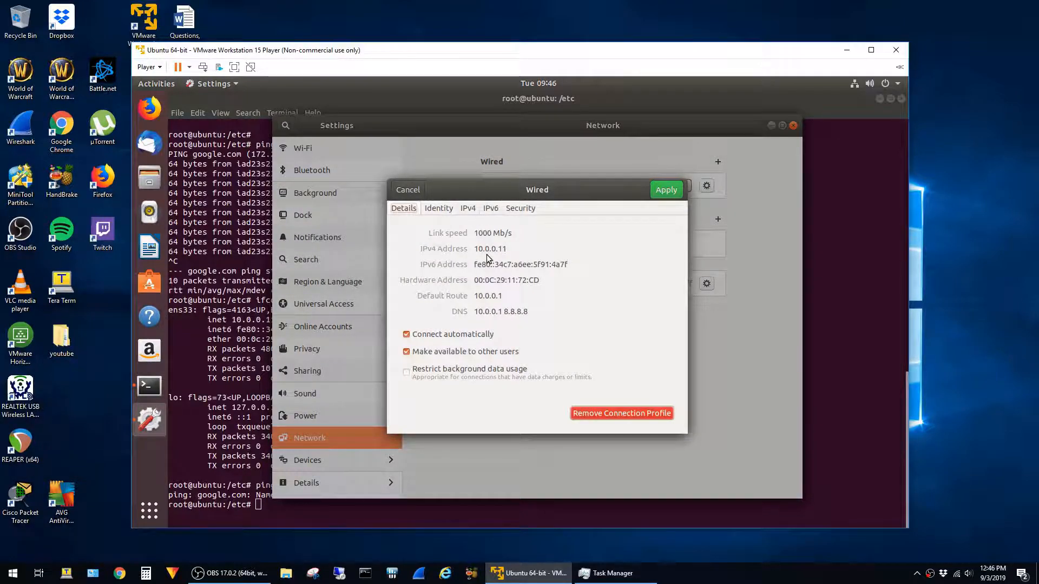
pyautogui.doubleClick(490, 248)
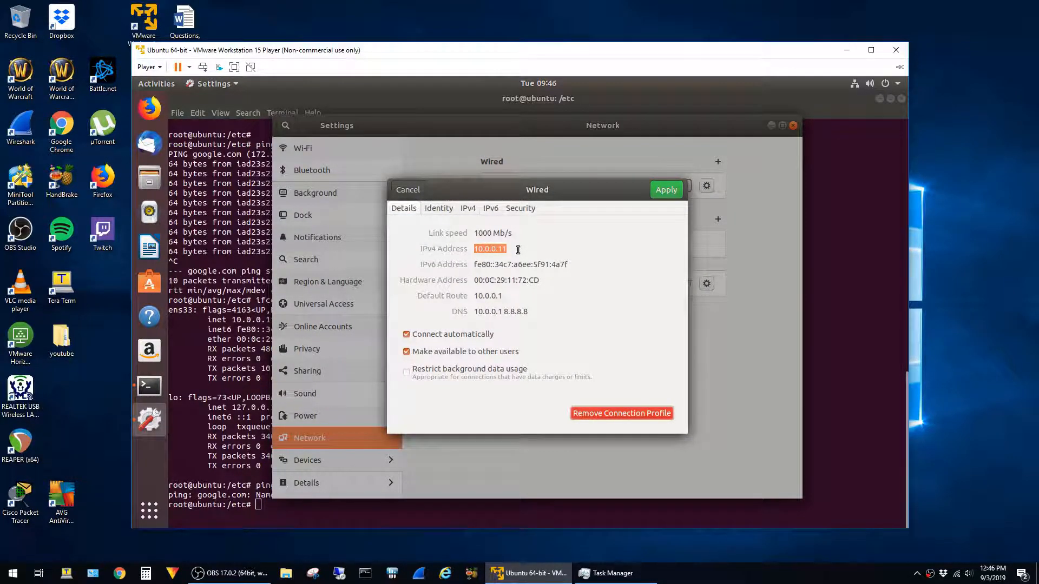